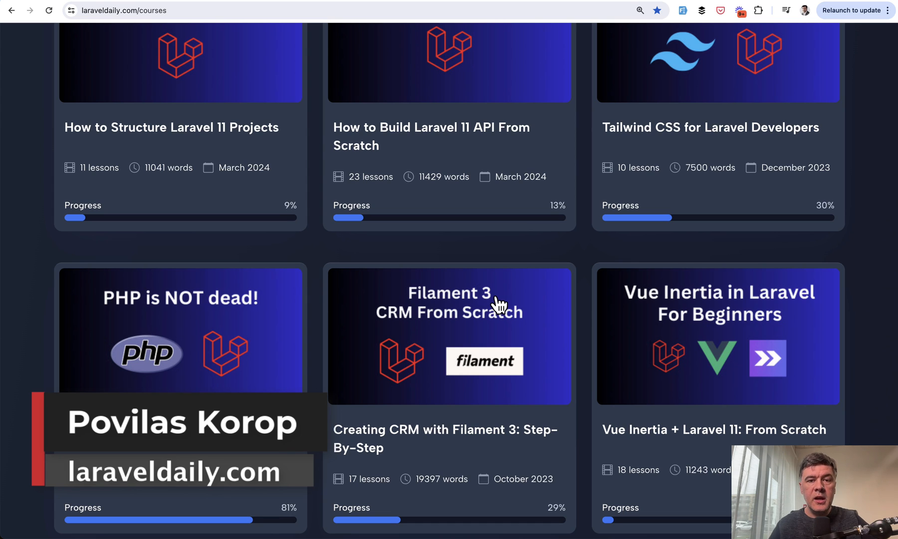
Step: Scroll the Courses list down toward the 'Vue Inertia + Laravel 11: From Scratch' card
scroll(down, 3)
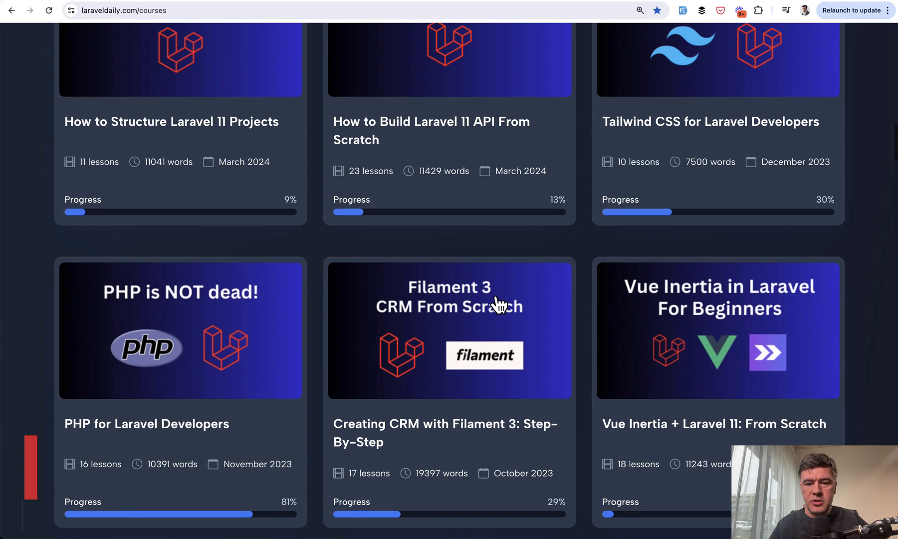
scroll(down, 3)
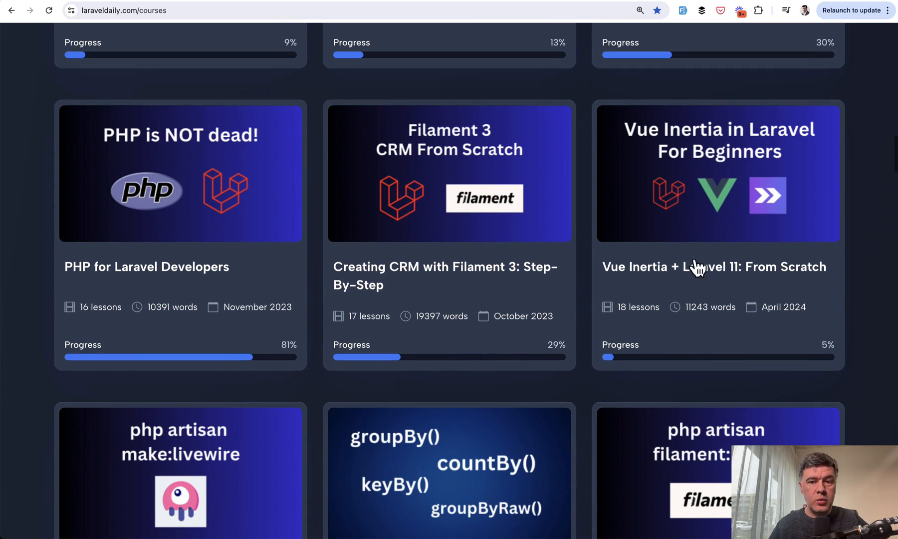
mouse_move(654, 293)
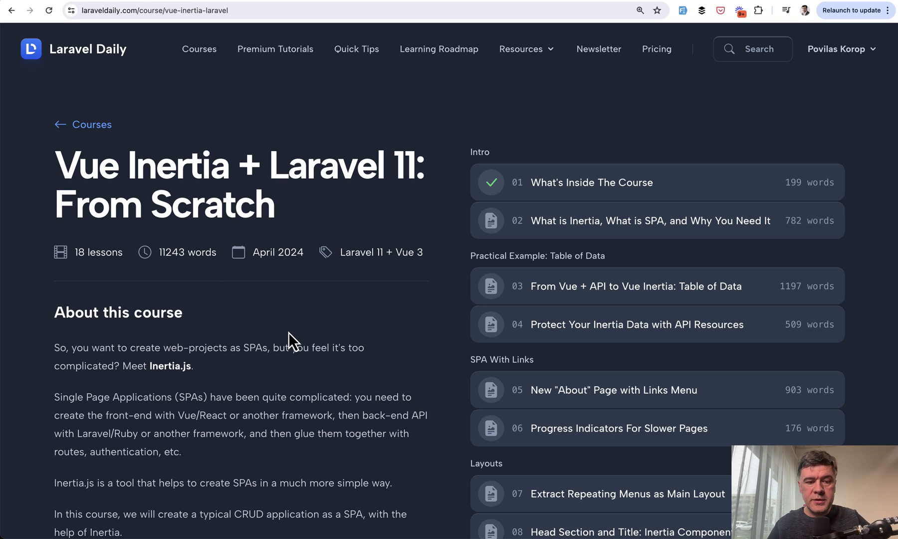
Step: Scroll the course page to lesson 02, 'What is Inertia, What is SPA, and Why You Need It'
scroll(down, 3)
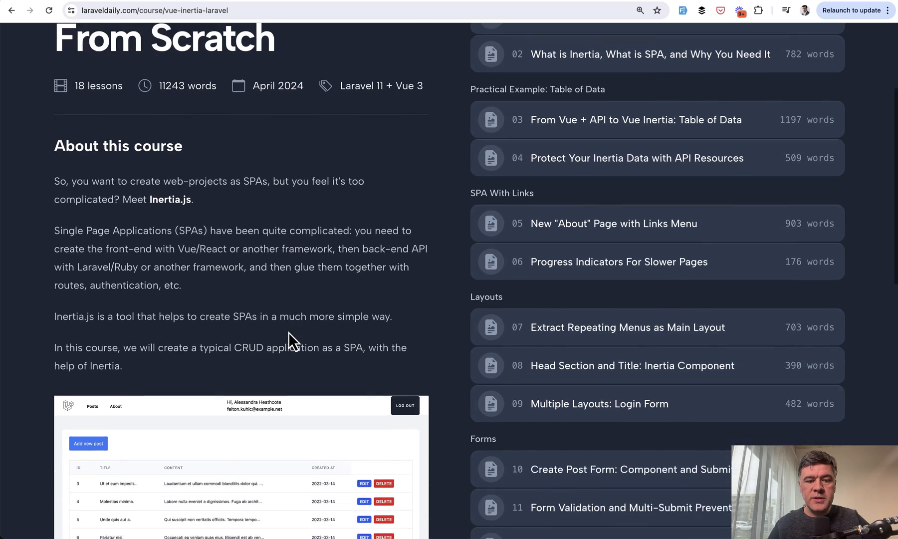
scroll(down, 3)
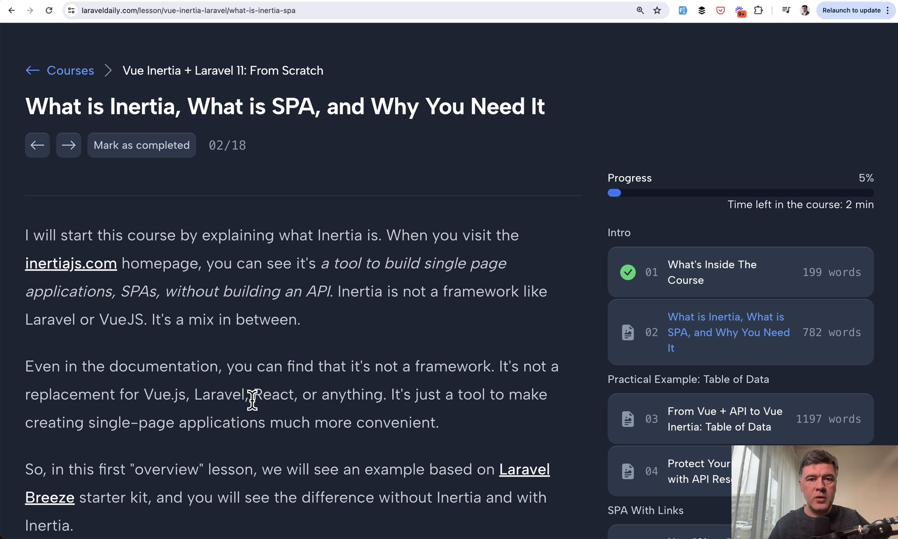
scroll(down, 3)
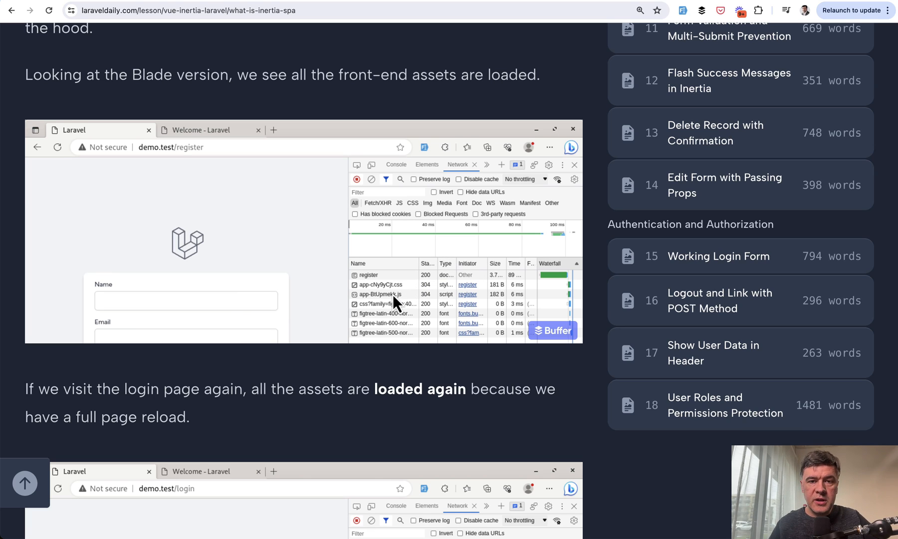
mouse_move(472, 303)
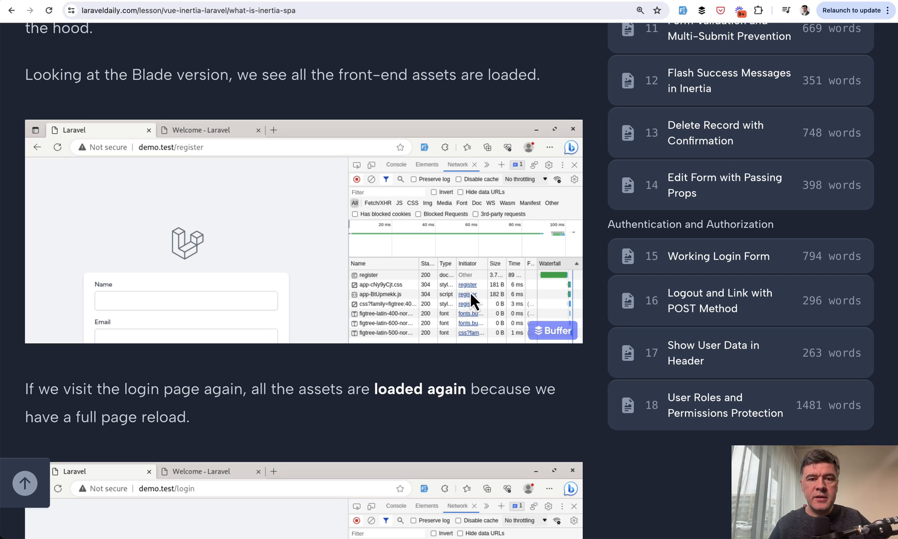
scroll(down, 3)
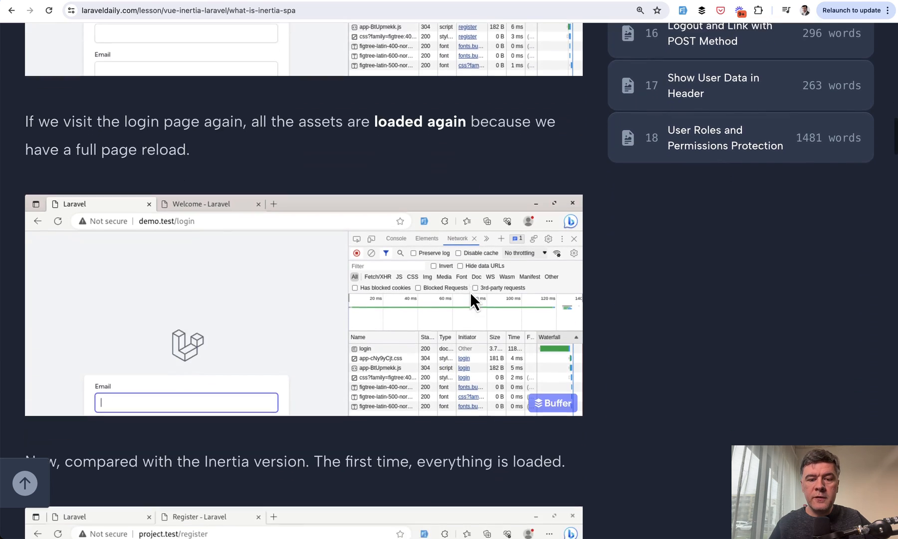
scroll(down, 3)
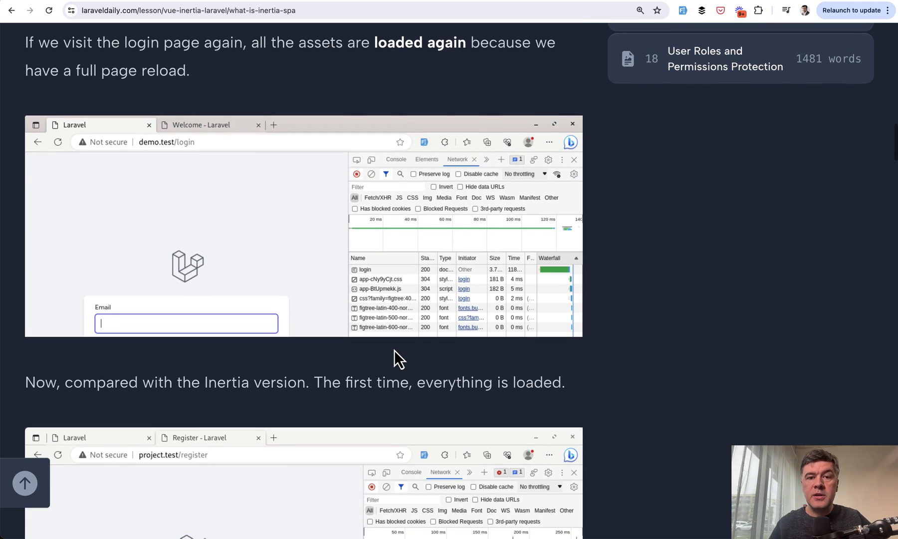
scroll(down, 3)
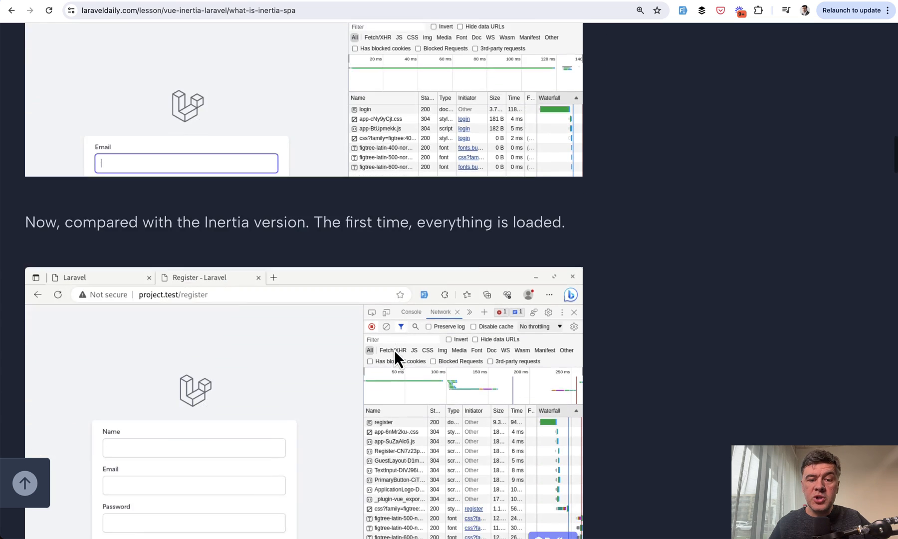
scroll(down, 3)
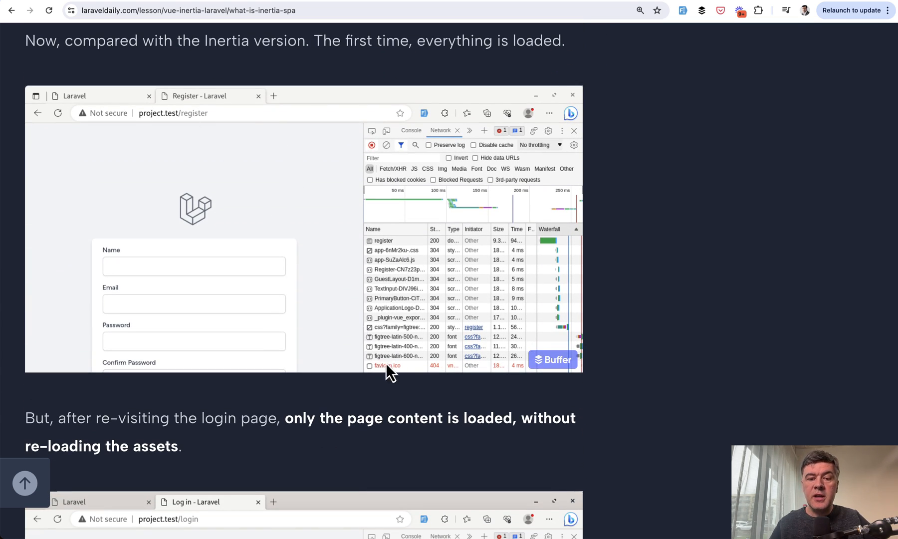
scroll(down, 3)
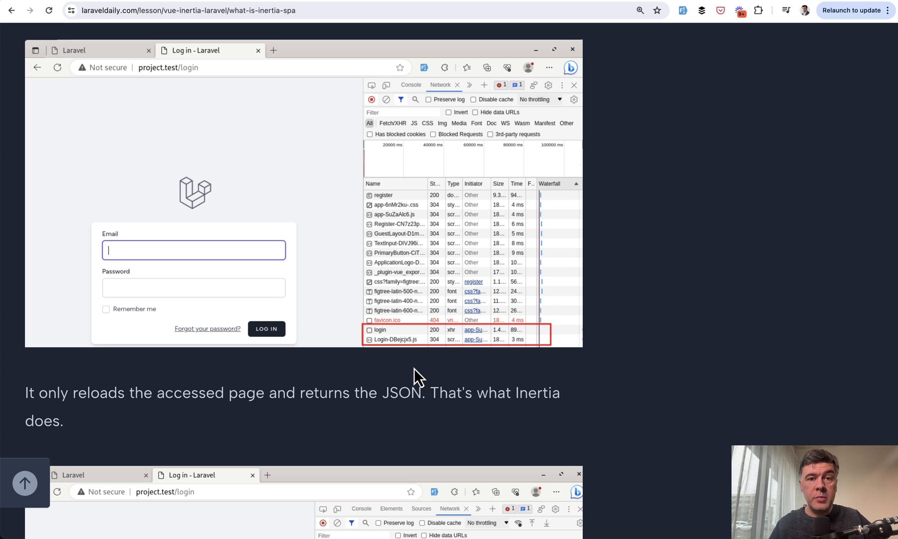
mouse_move(430, 353)
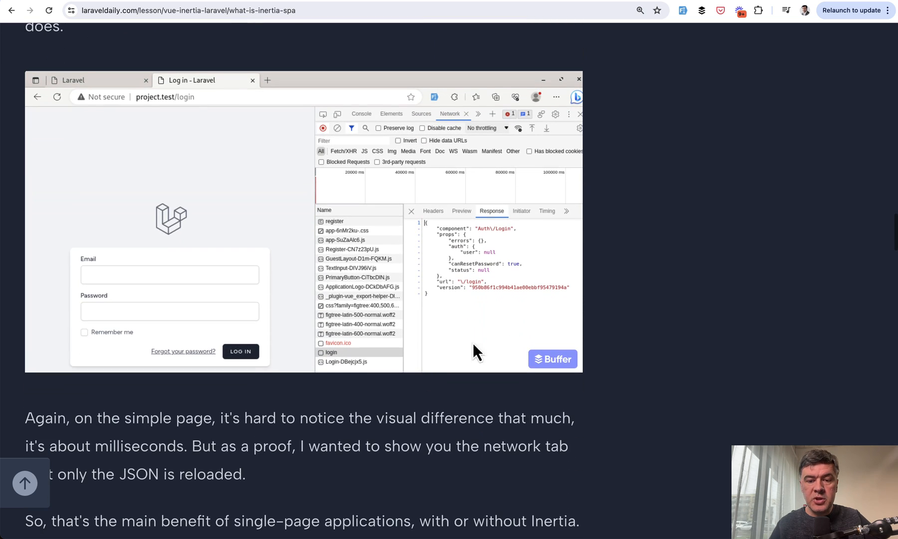
mouse_move(479, 334)
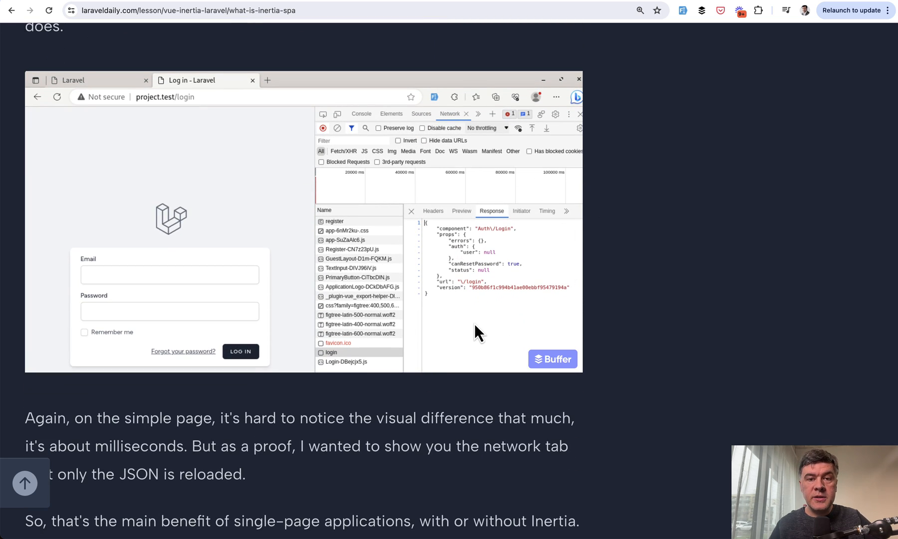
mouse_move(101, 268)
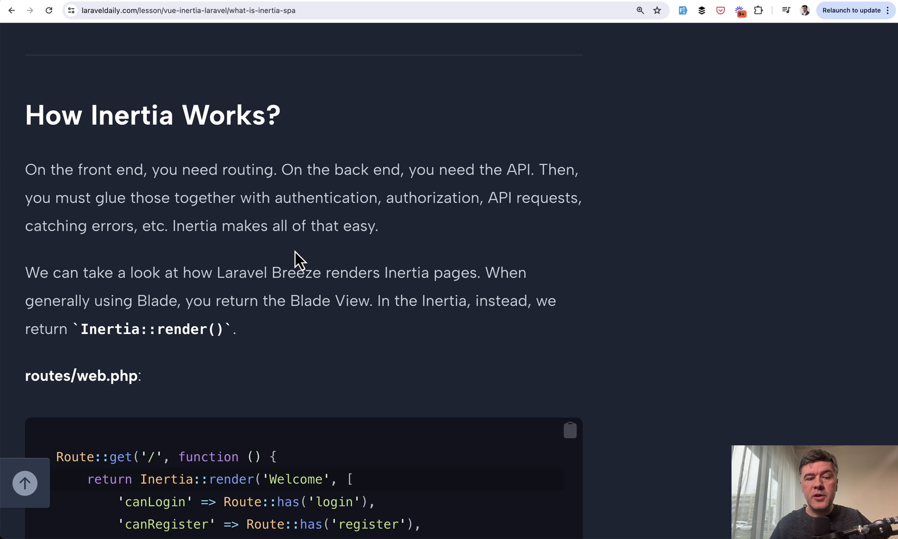
Step: Scroll through lesson 02's routes/web.php code toward the lesson's end
scroll(down, 3)
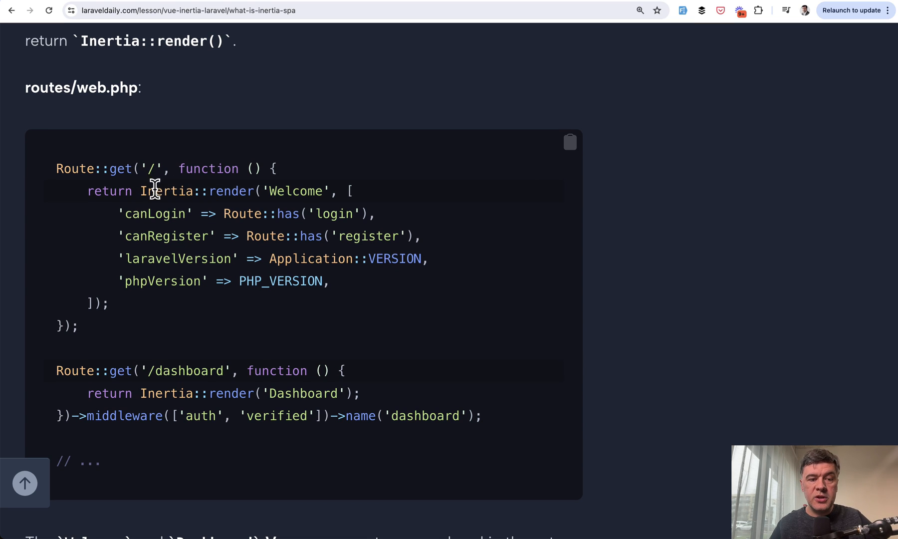
mouse_move(286, 178)
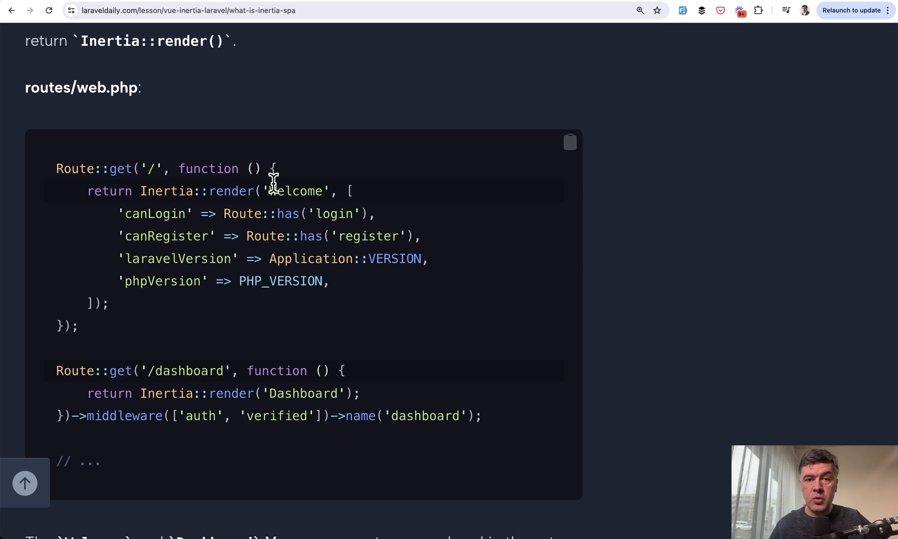
scroll(down, 3)
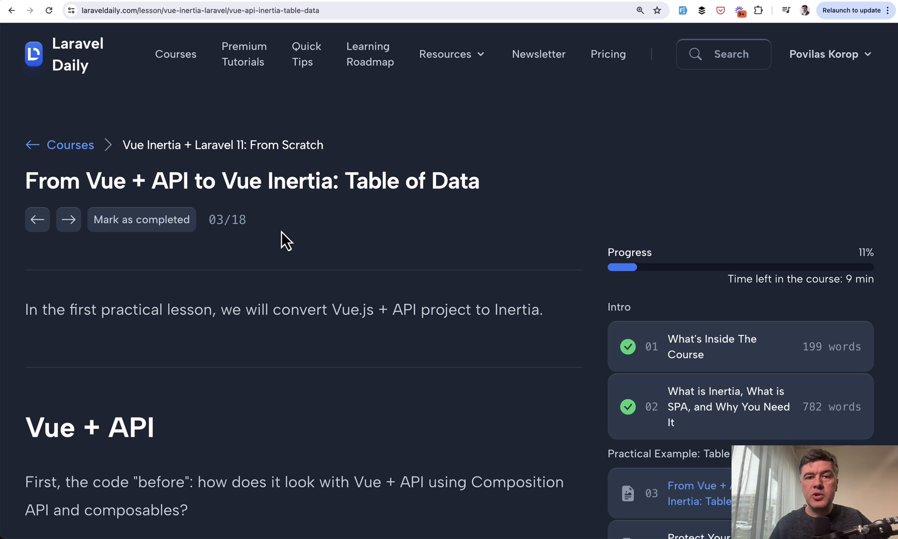
mouse_move(133, 261)
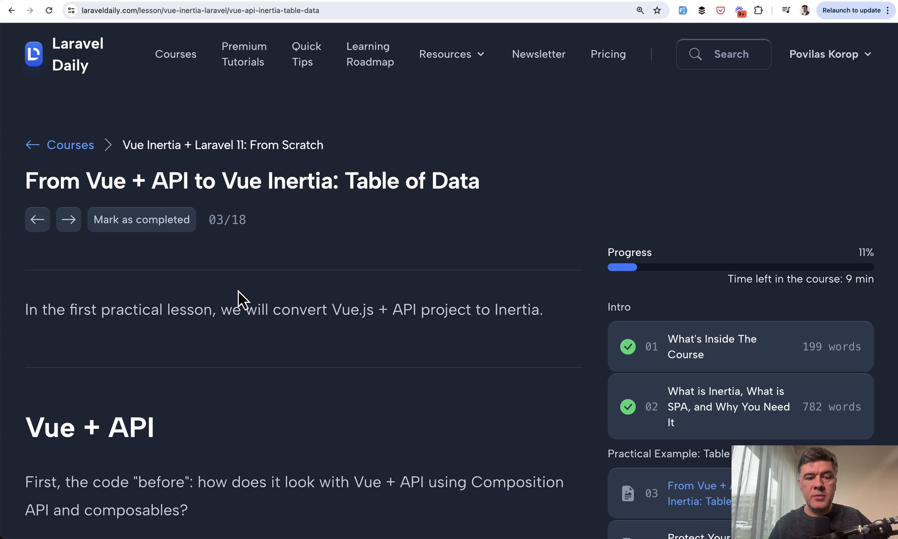
Step: Scroll down past the Vue table template to the posts.js composable
scroll(down, 3)
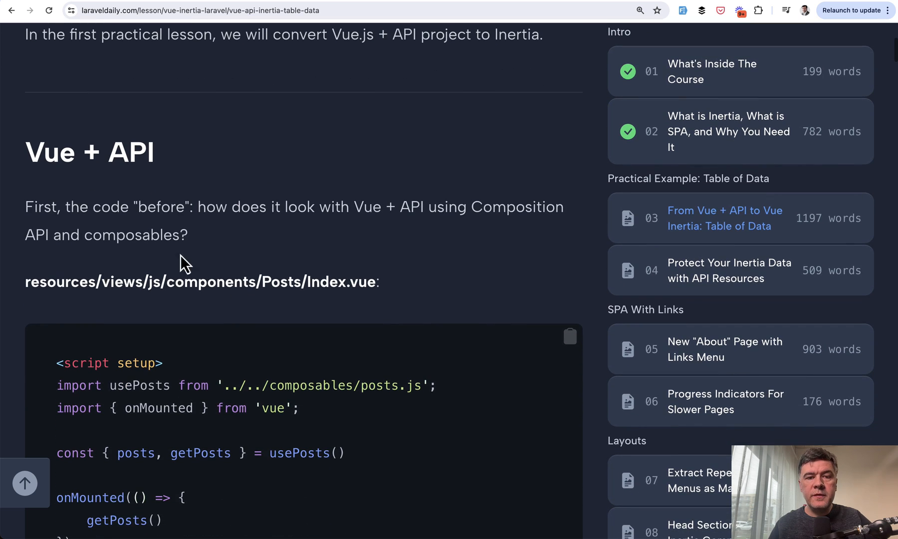
scroll(down, 3)
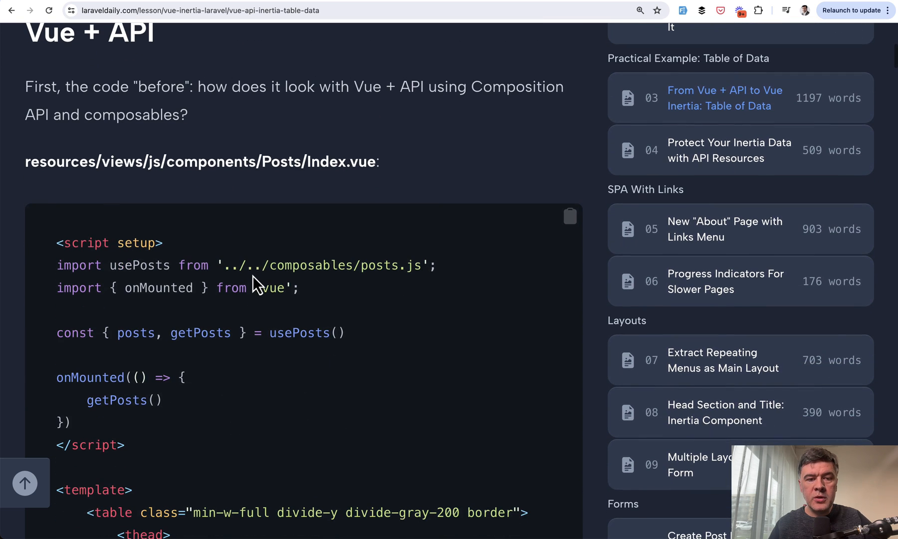
scroll(down, 3)
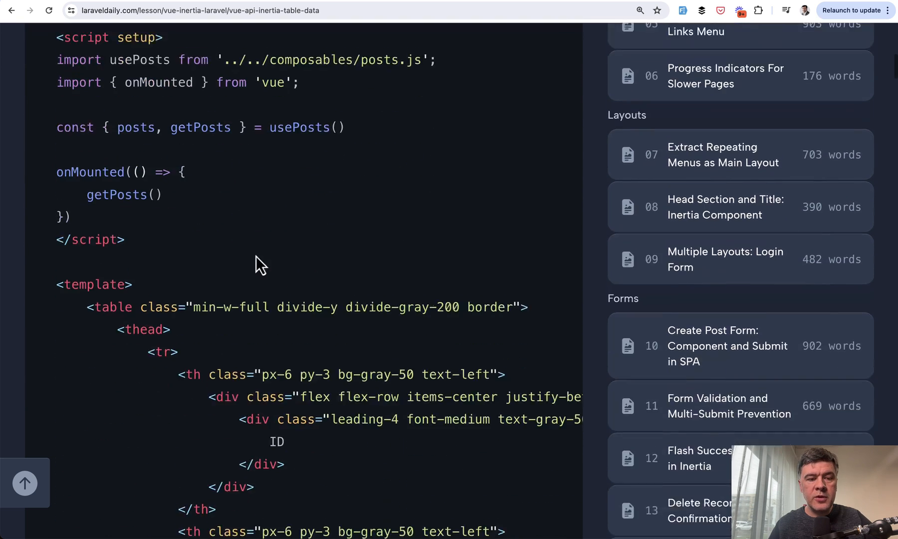
scroll(down, 3)
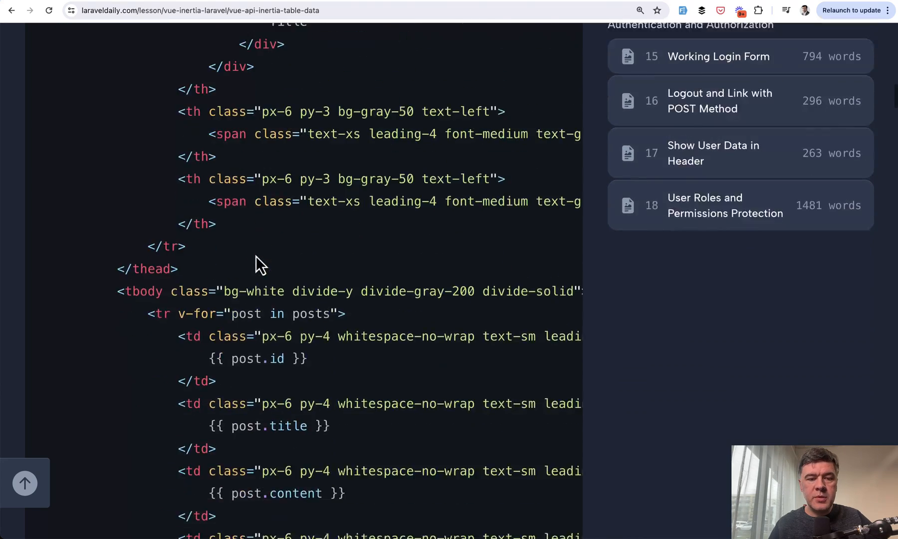
scroll(down, 3)
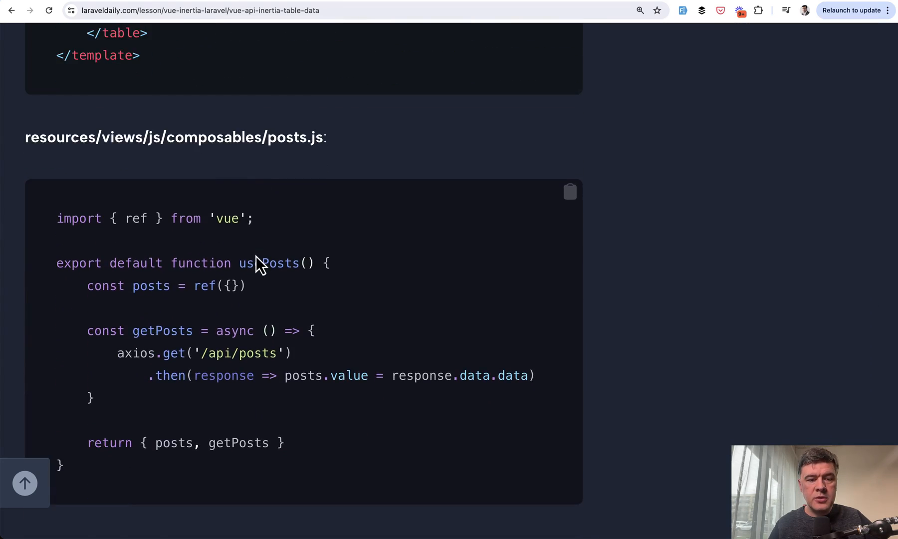
scroll(down, 3)
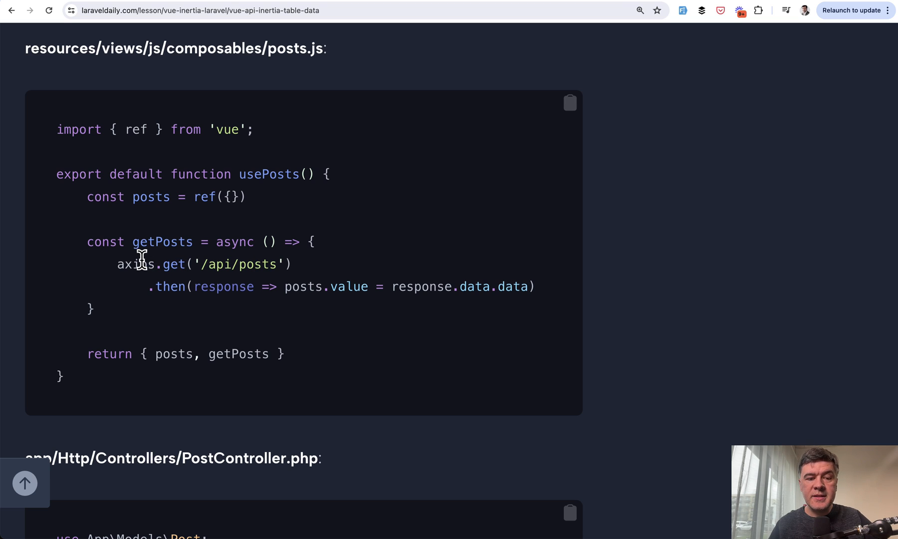
Step: Highlight the axios request lines in posts.js, then read through PostController and PostResource
drag(139, 264, 200, 287)
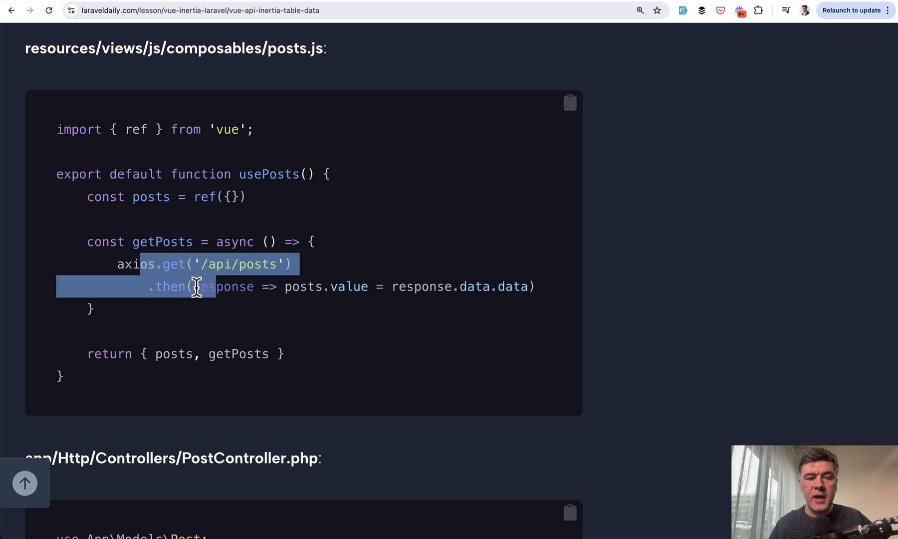
scroll(down, 3)
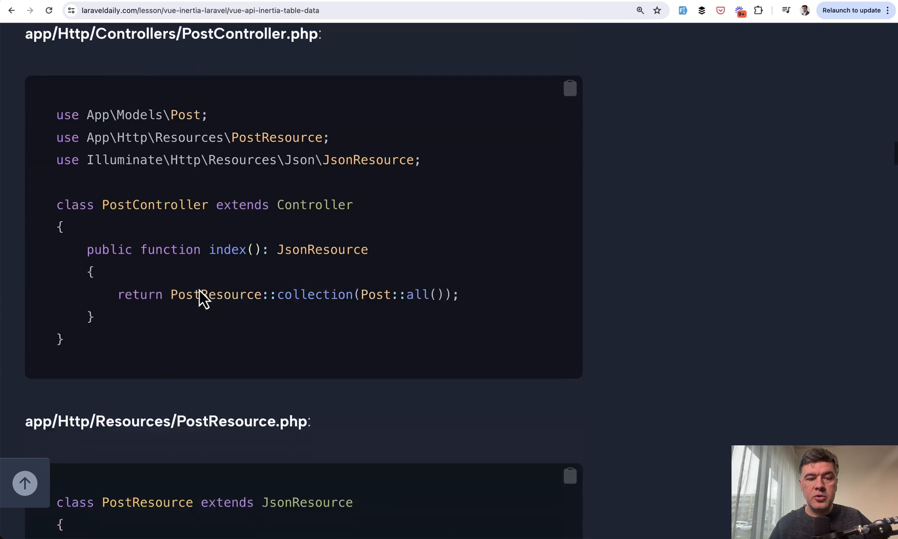
scroll(down, 3)
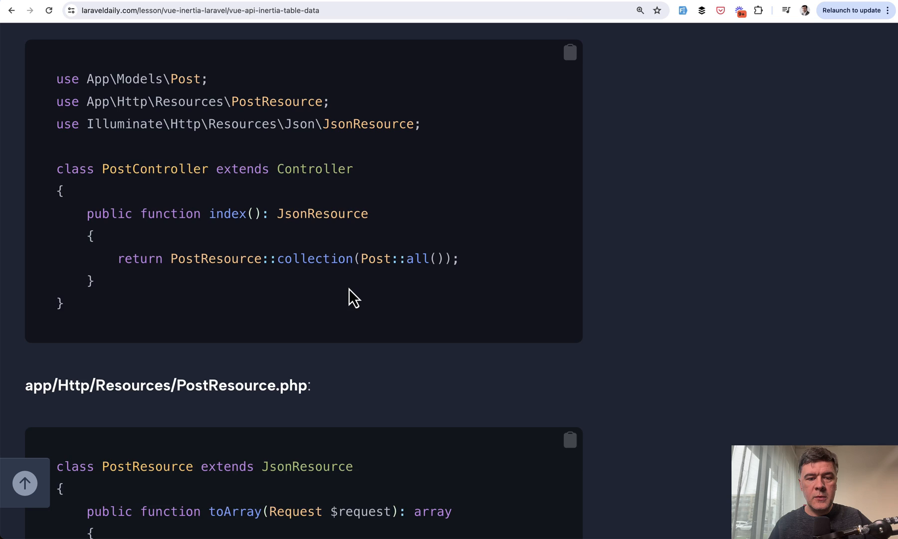
scroll(down, 3)
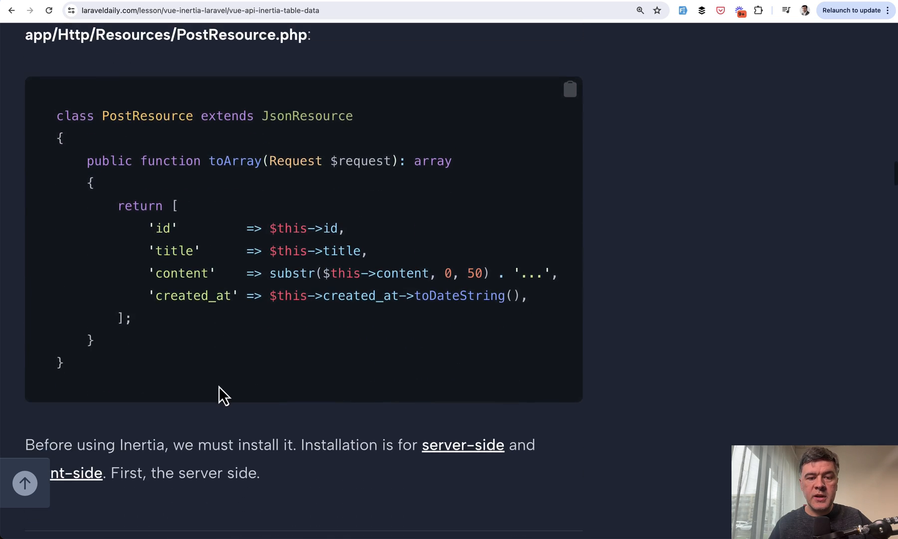
scroll(down, 3)
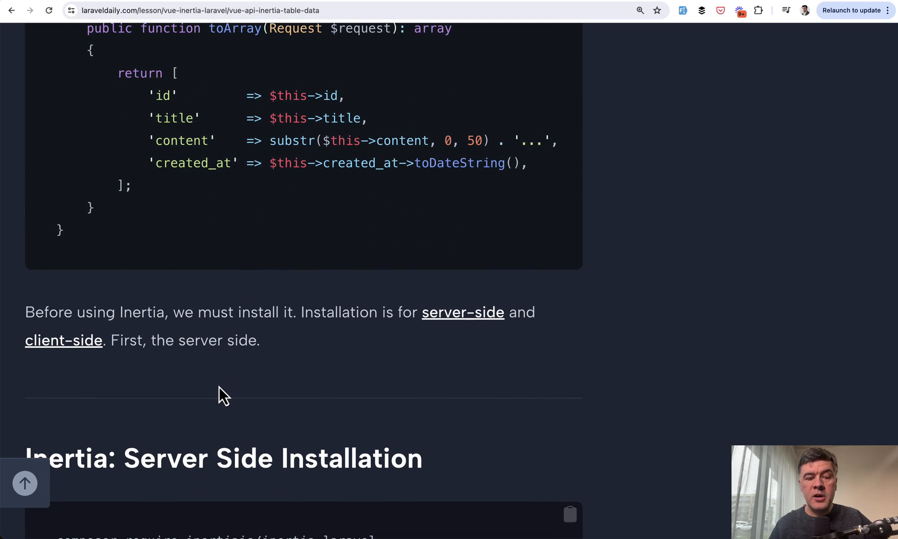
Step: Read through the app.blade.php root template and the bootstrap/app.php middleware registration
scroll(down, 3)
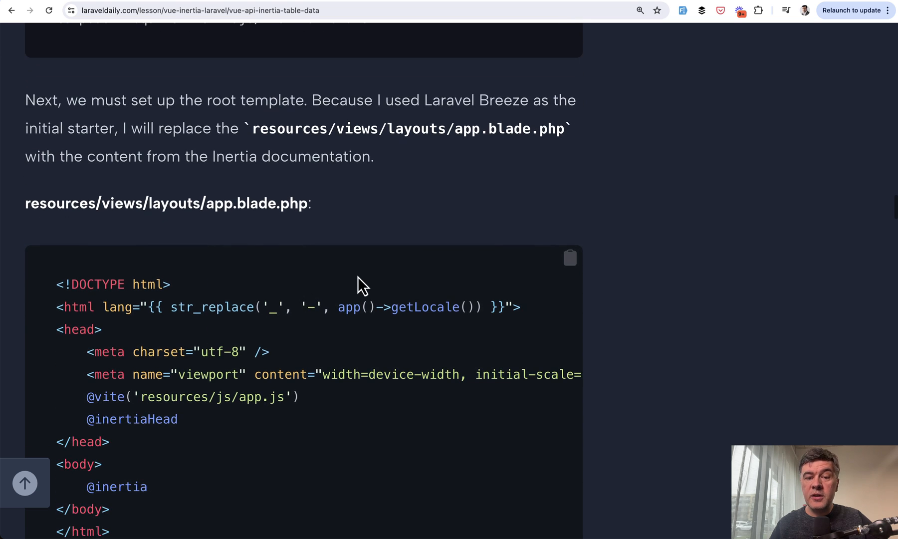
scroll(down, 3)
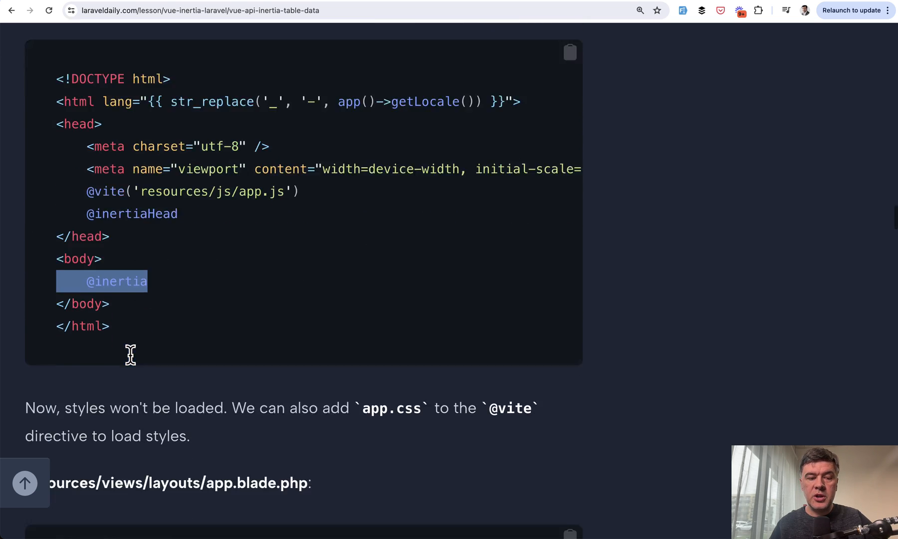
scroll(down, 3)
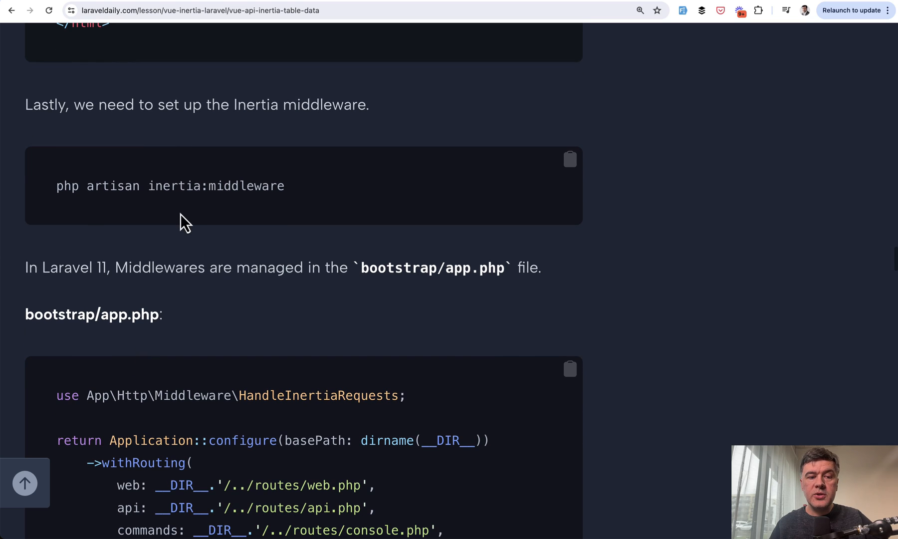
scroll(down, 3)
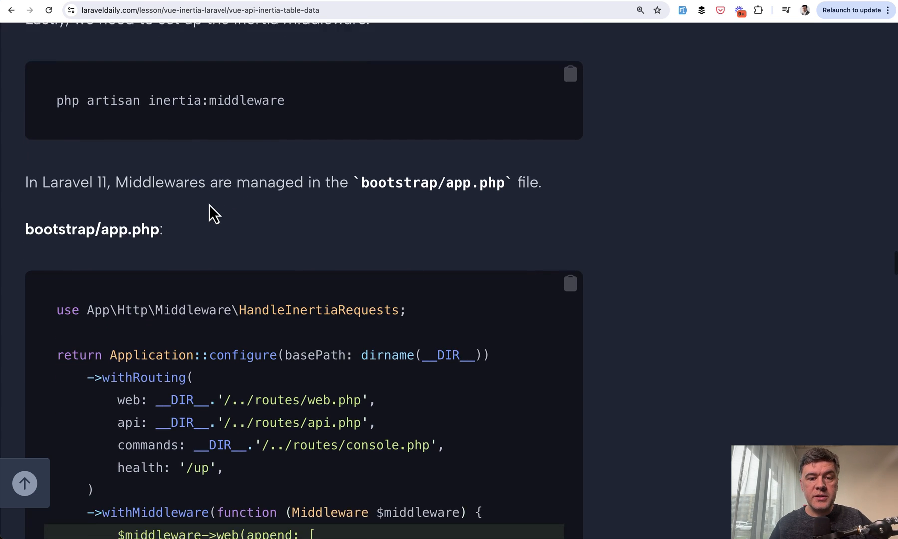
scroll(down, 3)
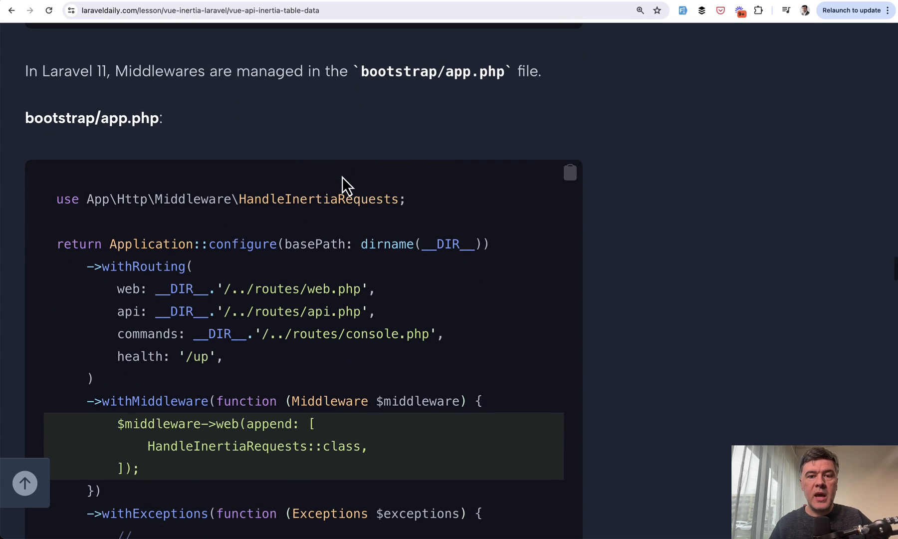
scroll(down, 3)
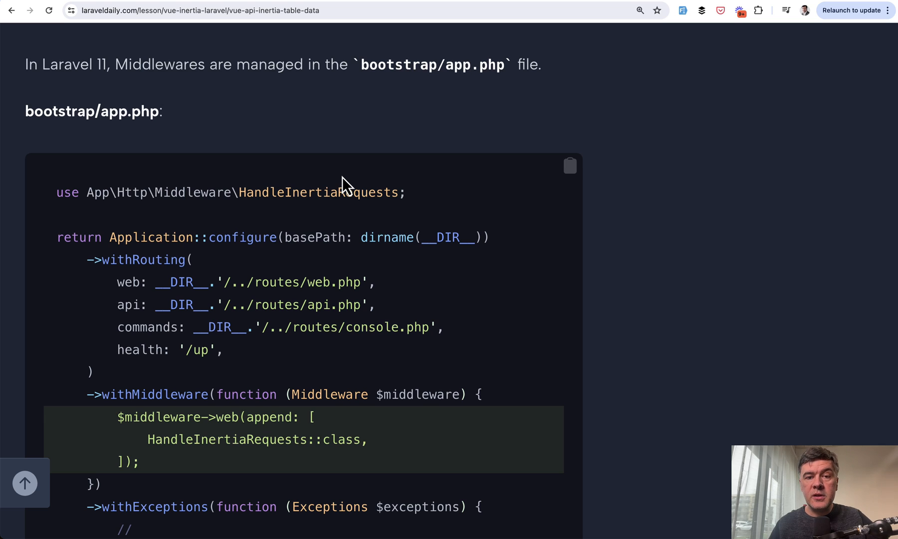
scroll(down, 3)
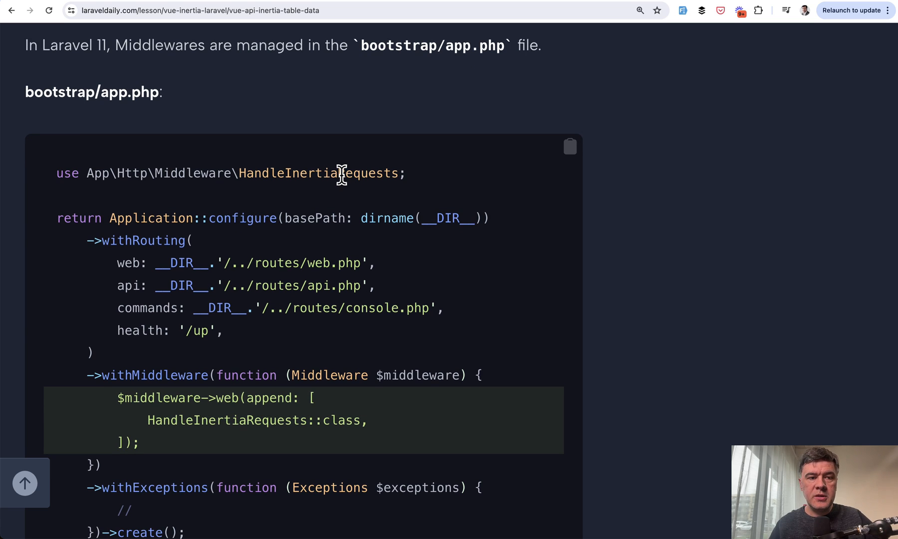
scroll(down, 3)
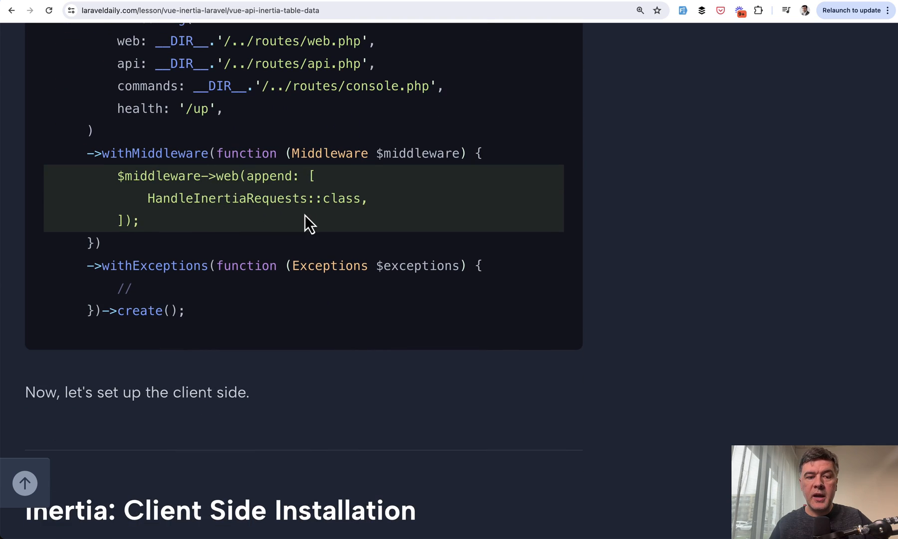
mouse_move(309, 257)
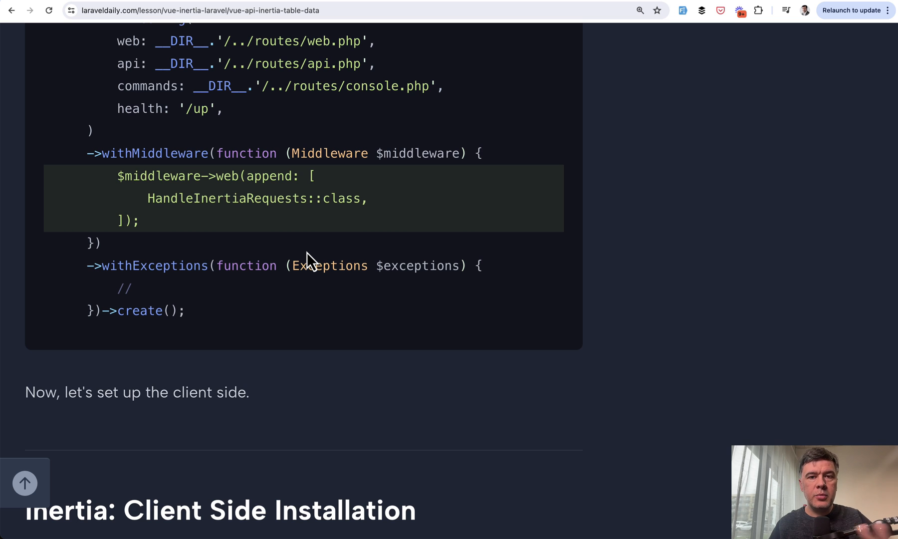
scroll(down, 3)
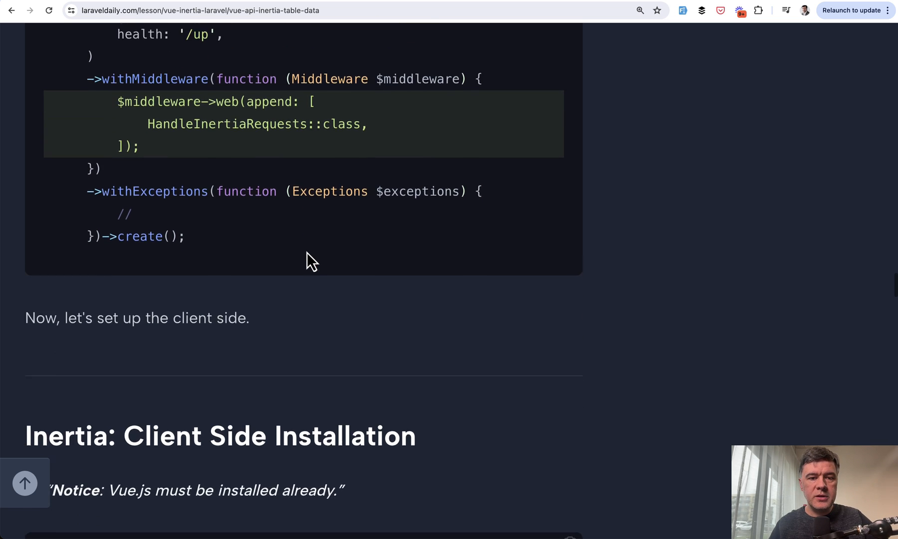
Step: Scroll to the app.js rewrite and highlight the createInertiaApp function name
scroll(down, 3)
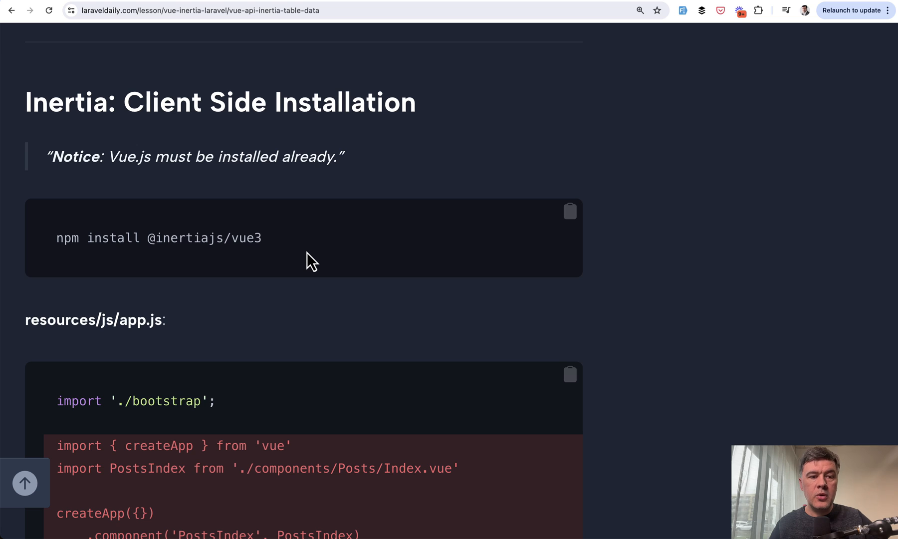
mouse_move(190, 155)
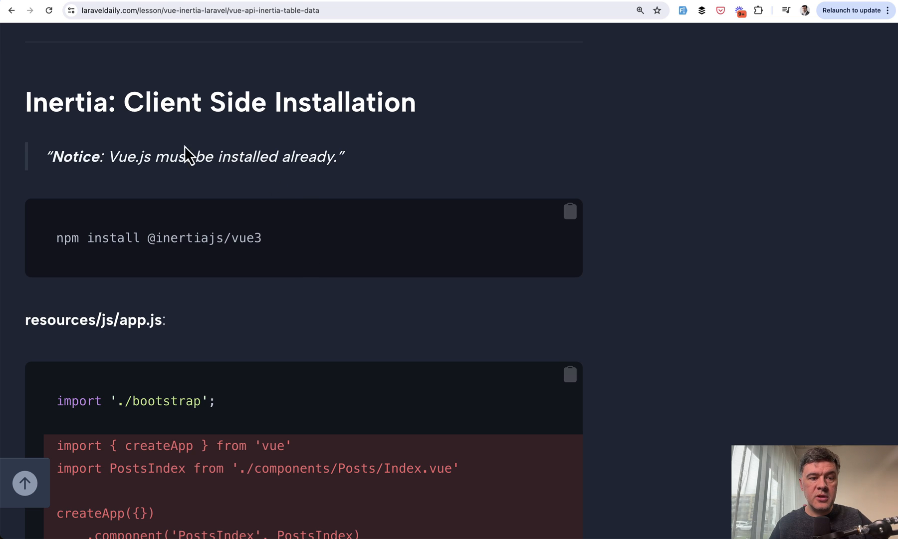
scroll(down, 3)
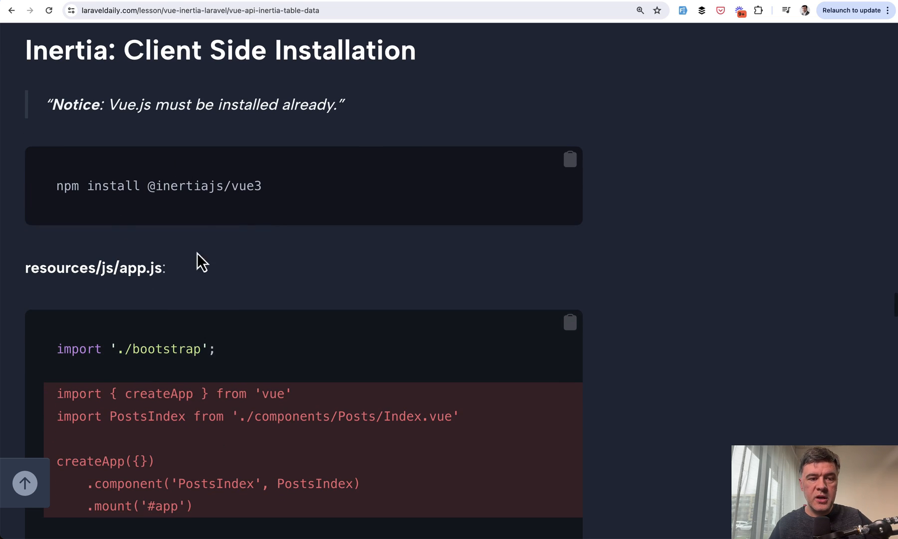
scroll(down, 3)
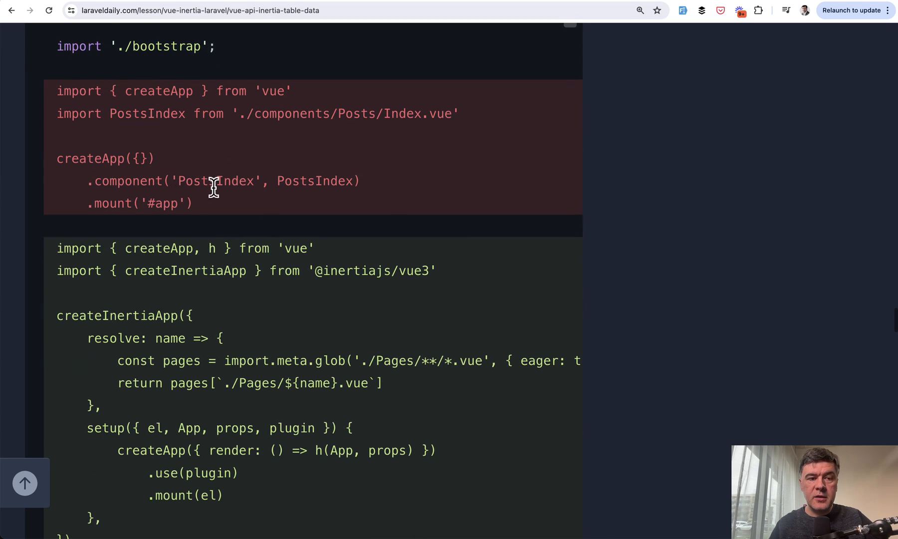
scroll(down, 3)
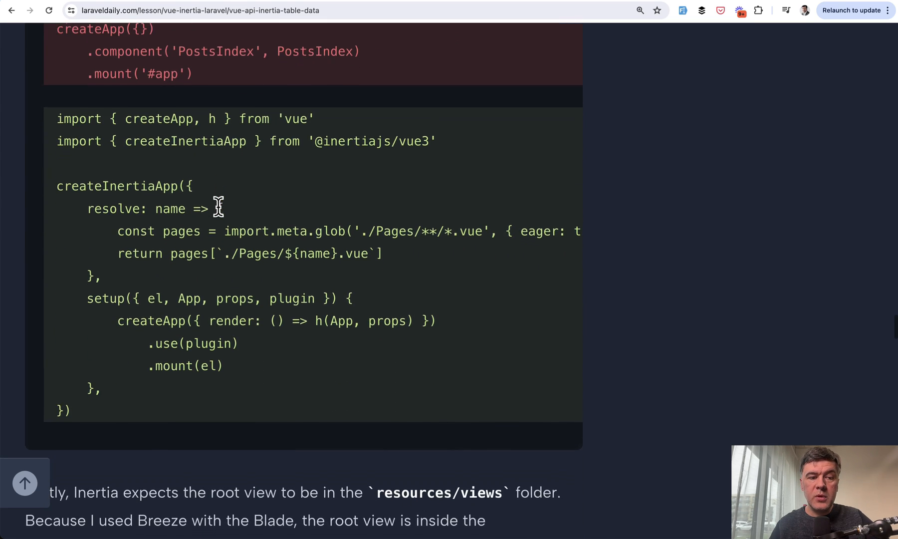
double_click(117, 177)
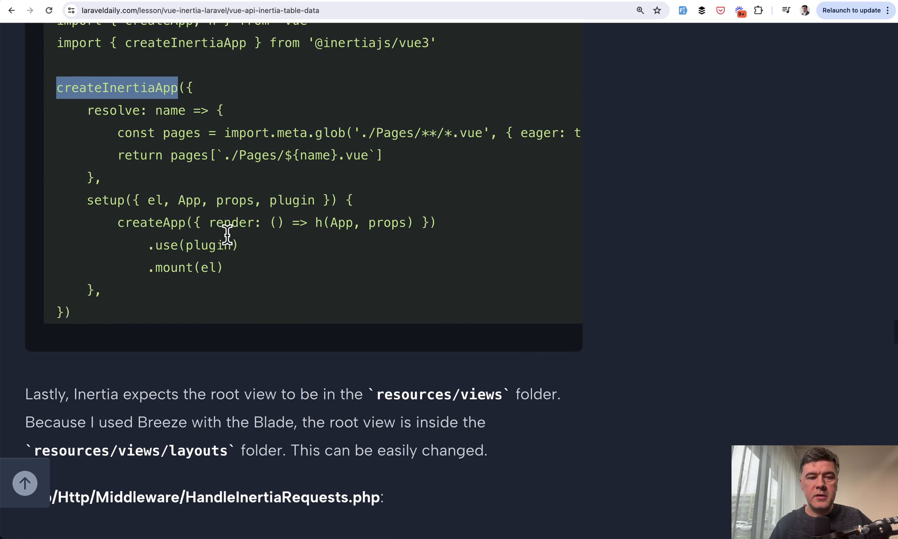
Step: Scroll past PostController.php, the props-based Index.vue and the Route::get('posts') route
scroll(down, 3)
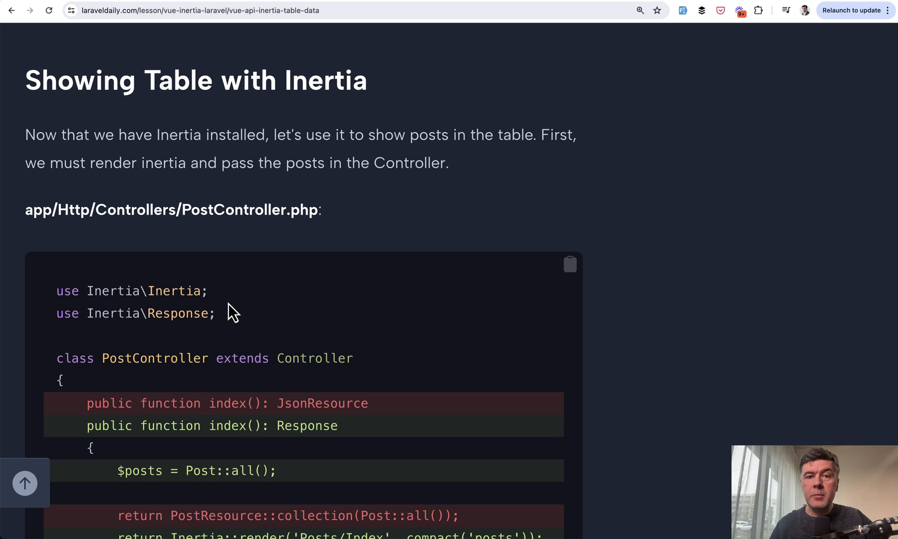
scroll(down, 3)
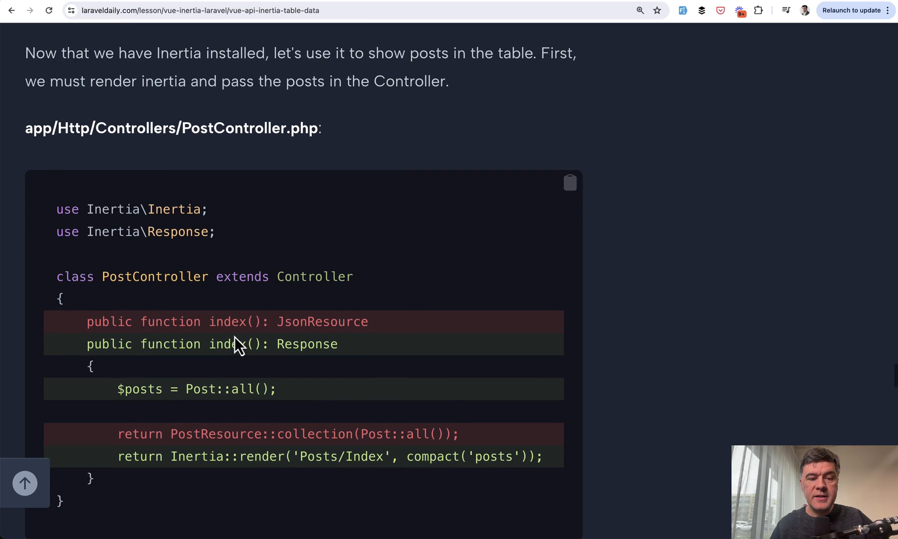
scroll(down, 3)
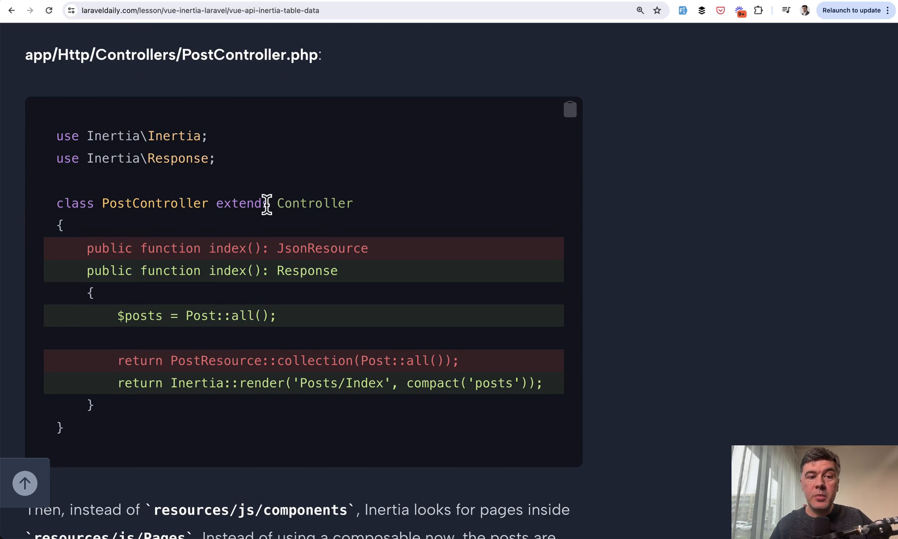
scroll(down, 3)
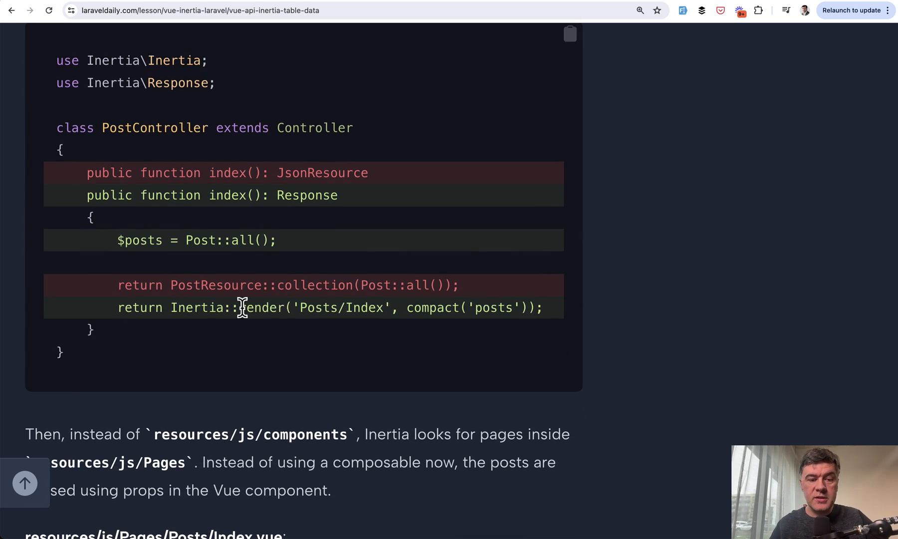
scroll(down, 3)
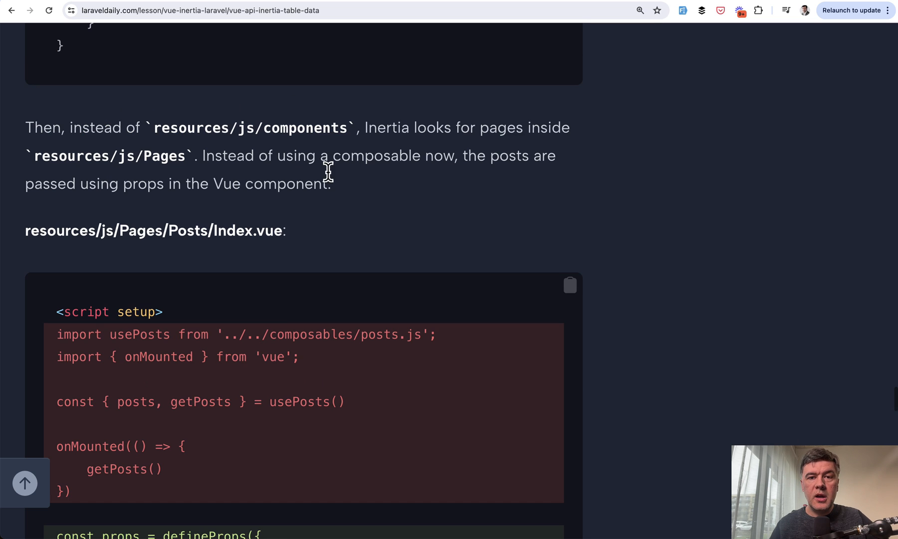
scroll(down, 3)
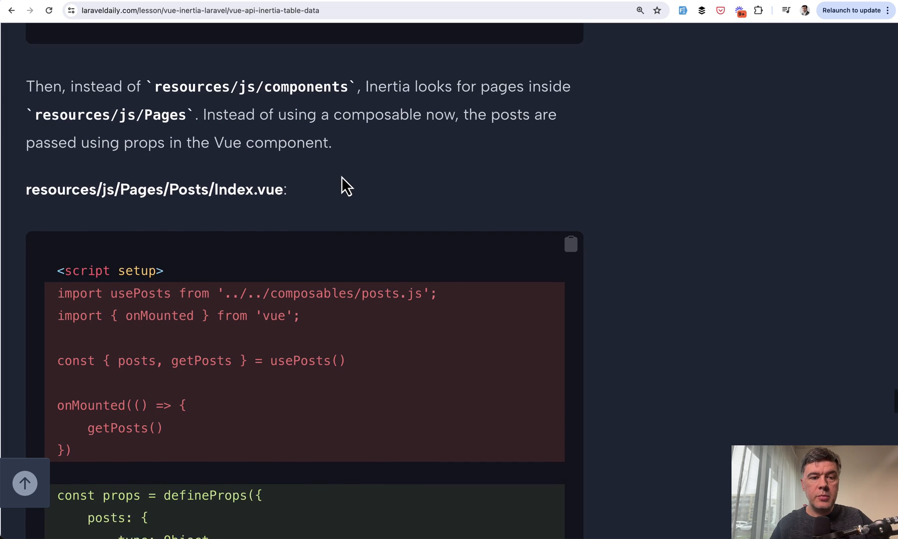
scroll(down, 3)
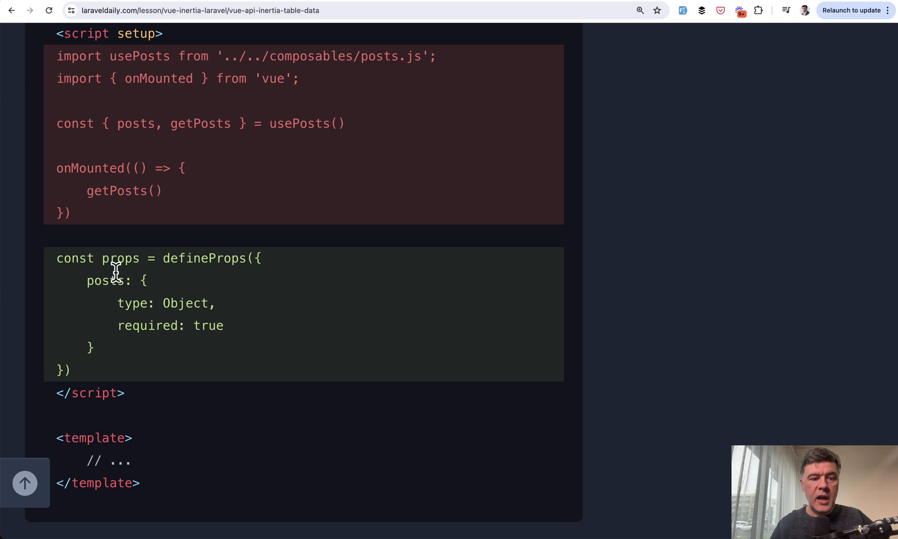
scroll(down, 3)
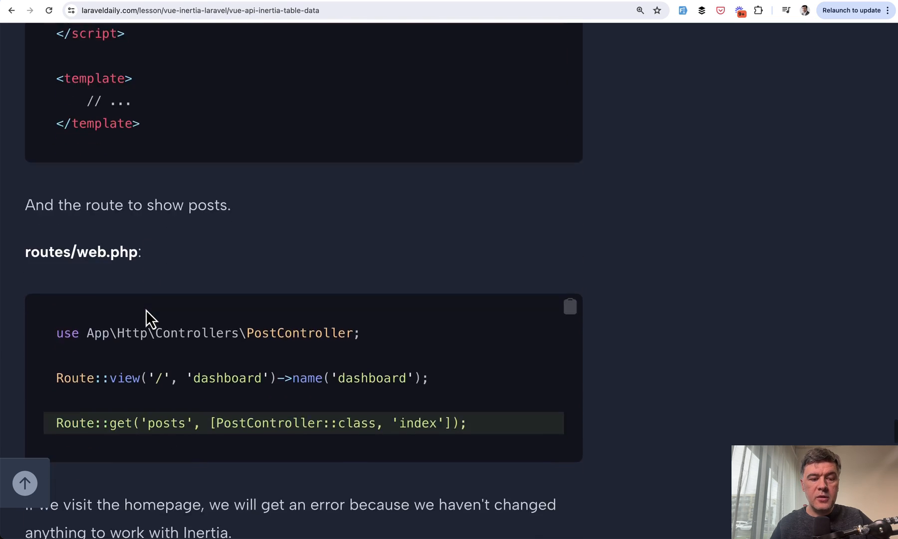
scroll(down, 3)
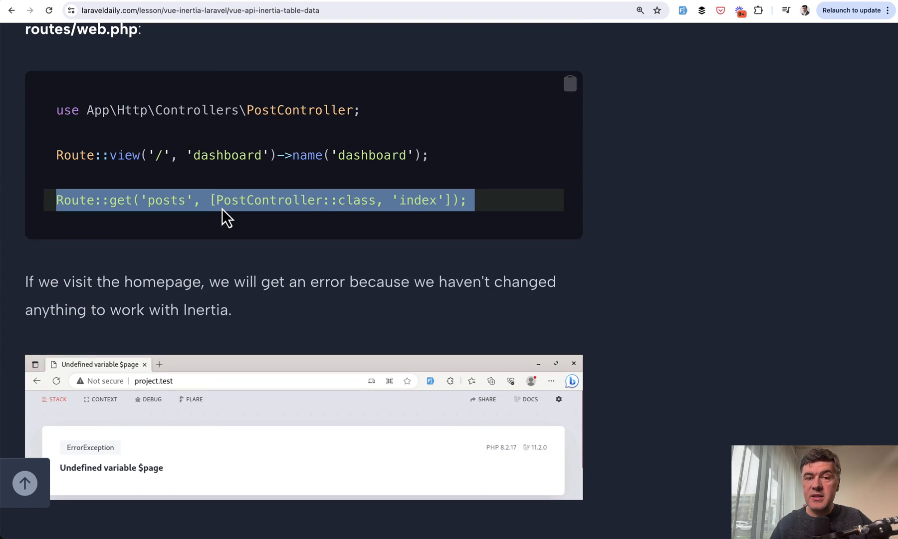
Step: Scroll to the project.test/posts screenshot of the Inertia-rendered posts table
scroll(down, 3)
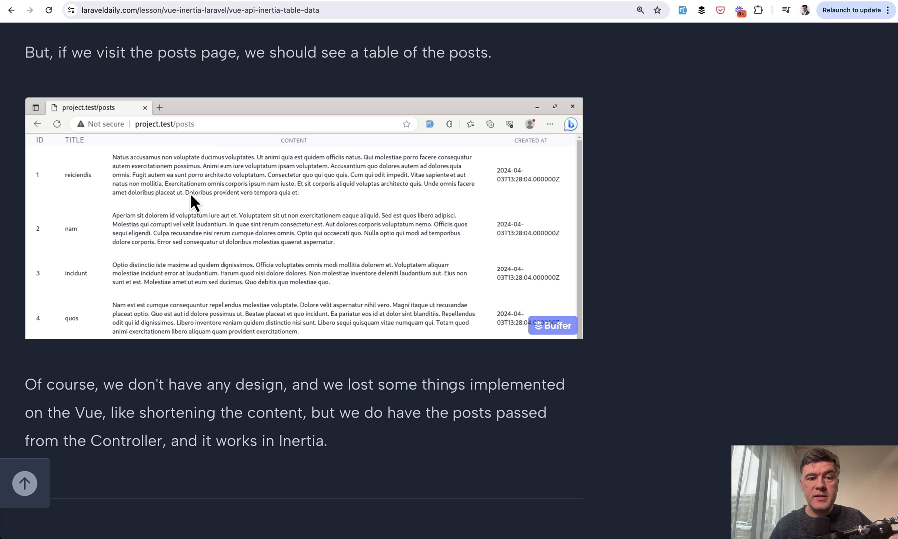
mouse_move(217, 258)
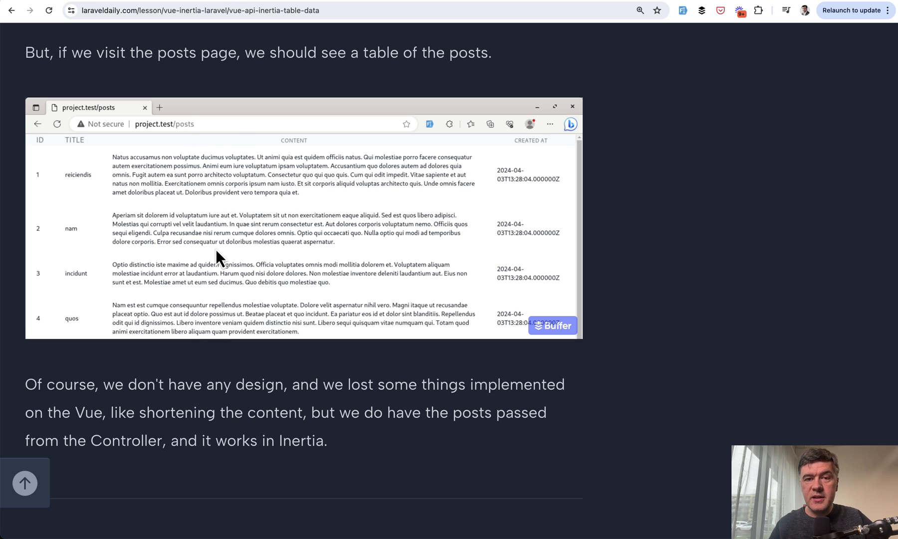
mouse_move(261, 182)
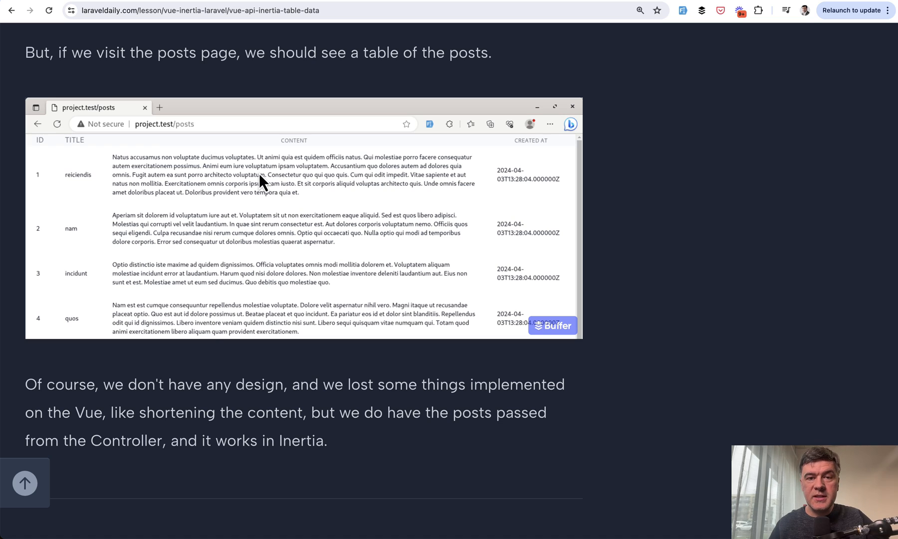
mouse_move(220, 232)
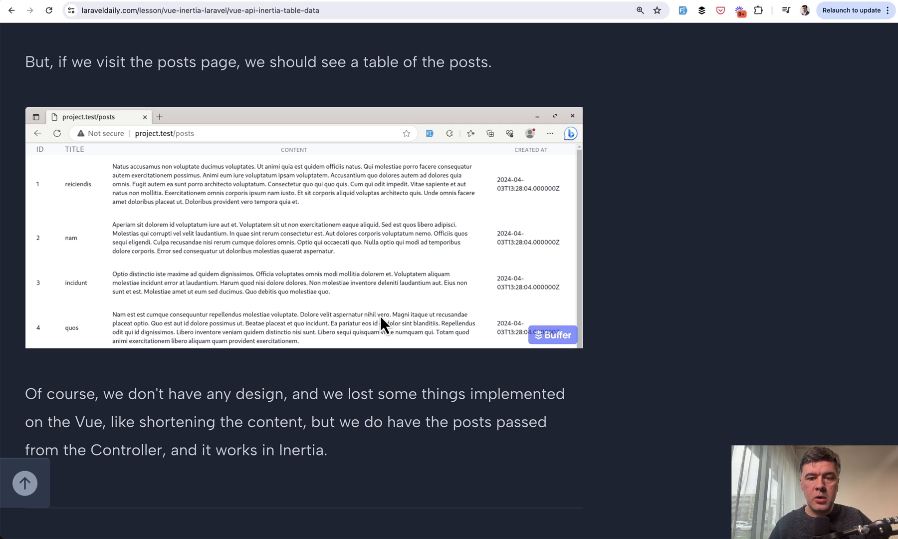
mouse_move(445, 376)
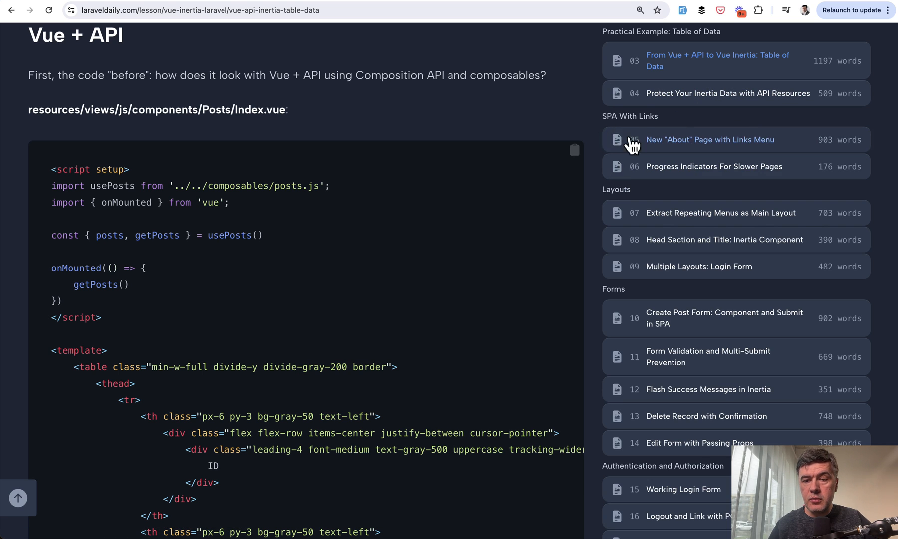
Step: Scroll the sidebar table of contents down to lesson 18, User Roles and Permissions Protection
scroll(down, 3)
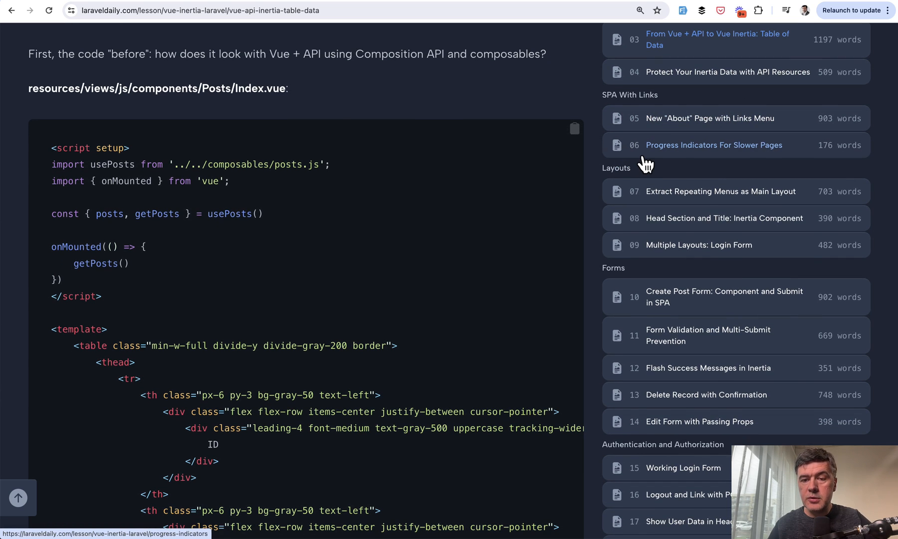
scroll(down, 3)
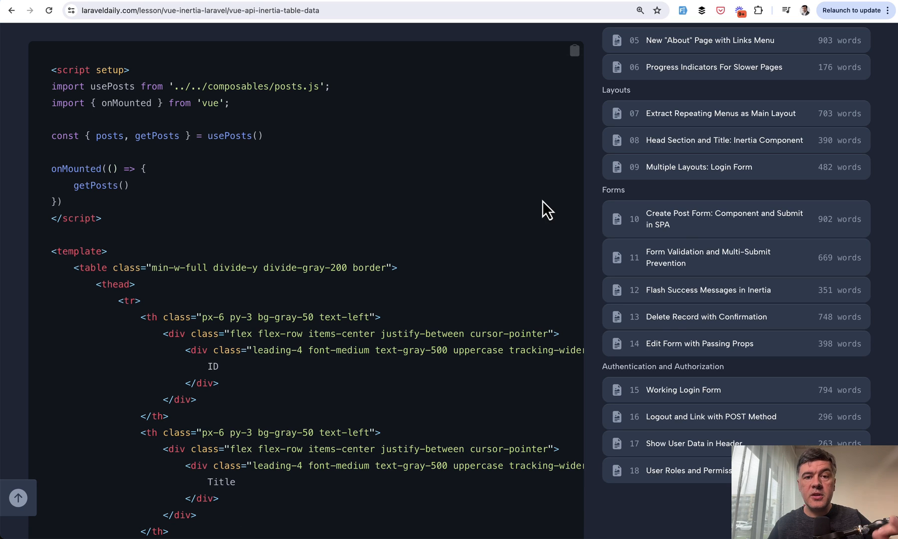
scroll(down, 3)
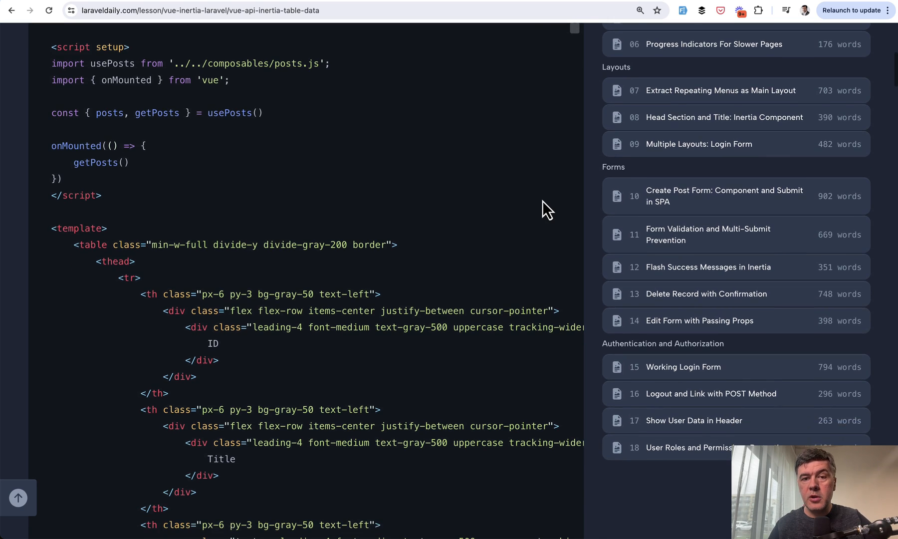
scroll(down, 3)
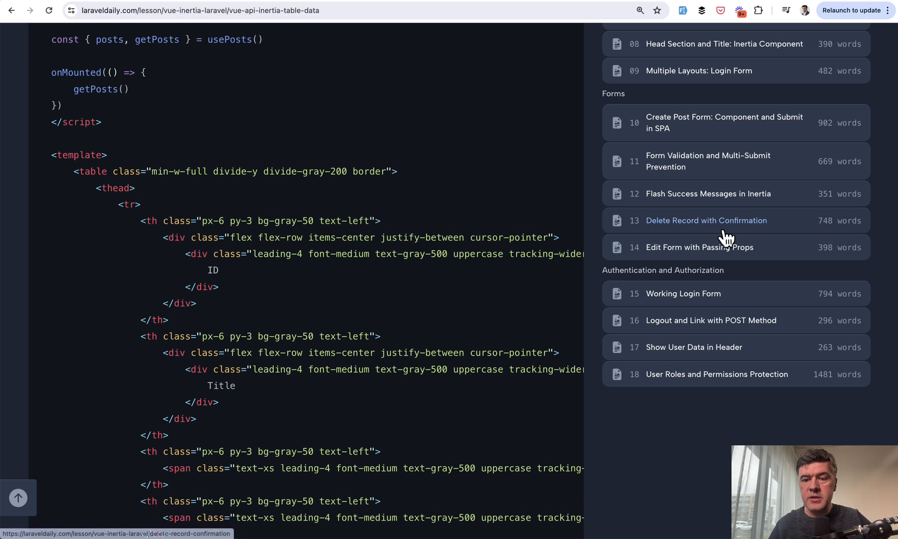
scroll(down, 3)
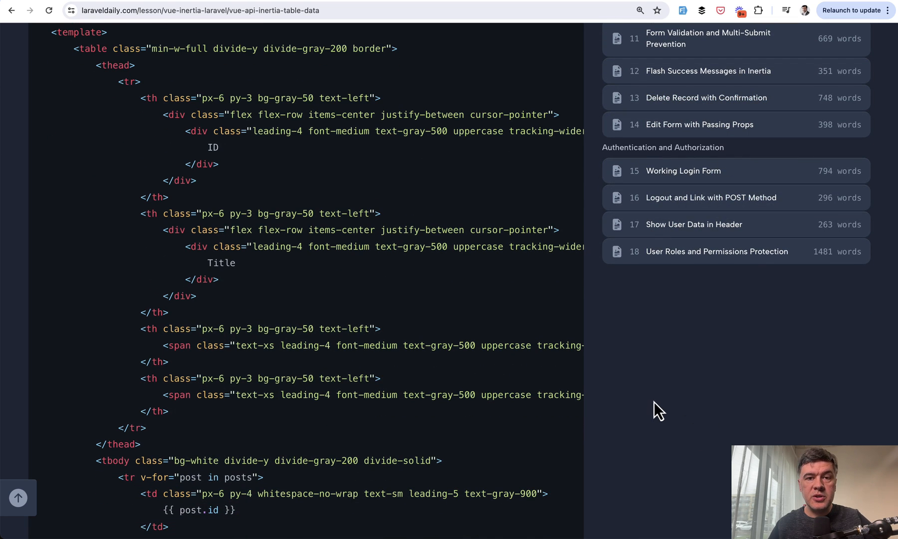